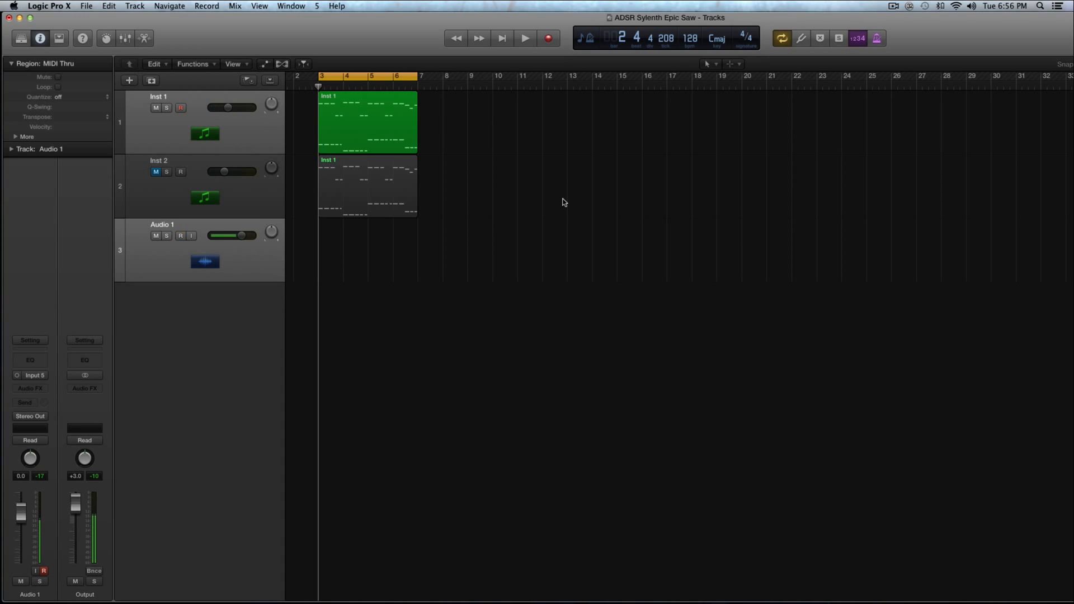
mouse_move(439, 209)
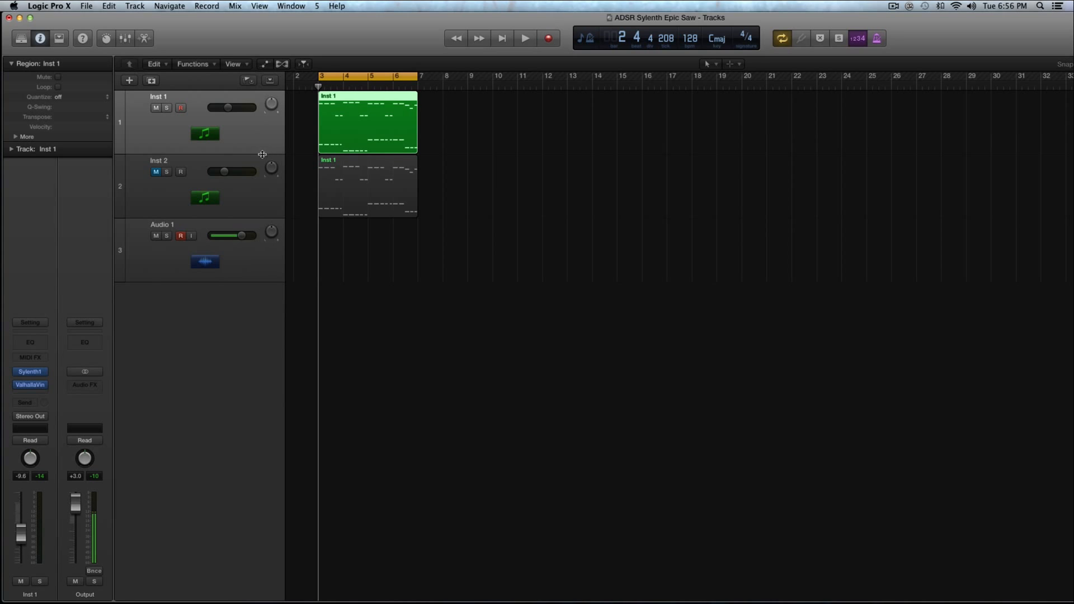
Step: Select Inst 1 and show its ValhallaVintageVerb insert's settings window
click(180, 236)
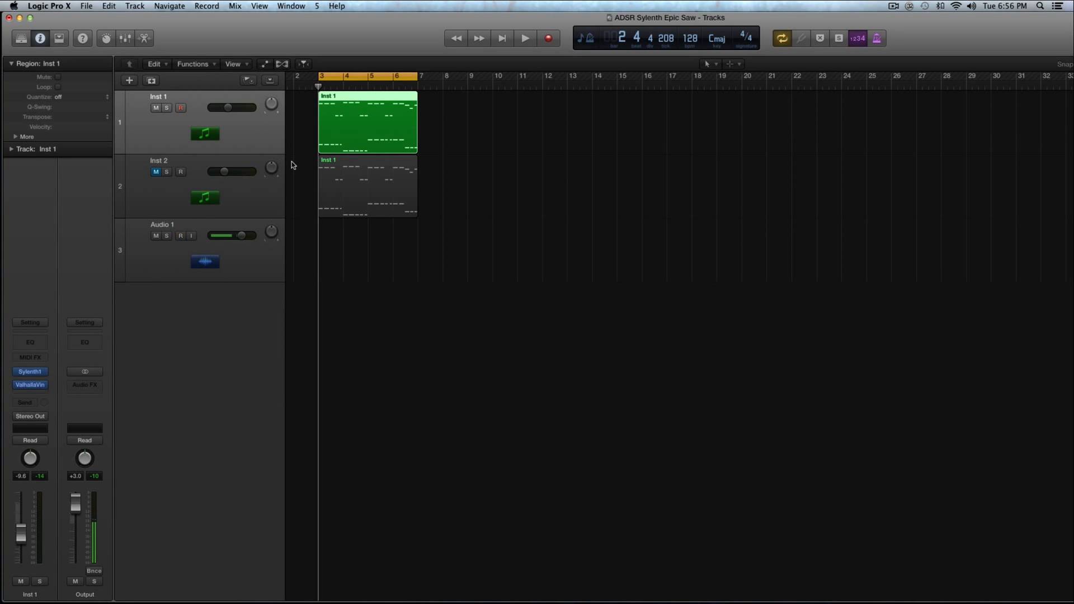
mouse_move(202, 42)
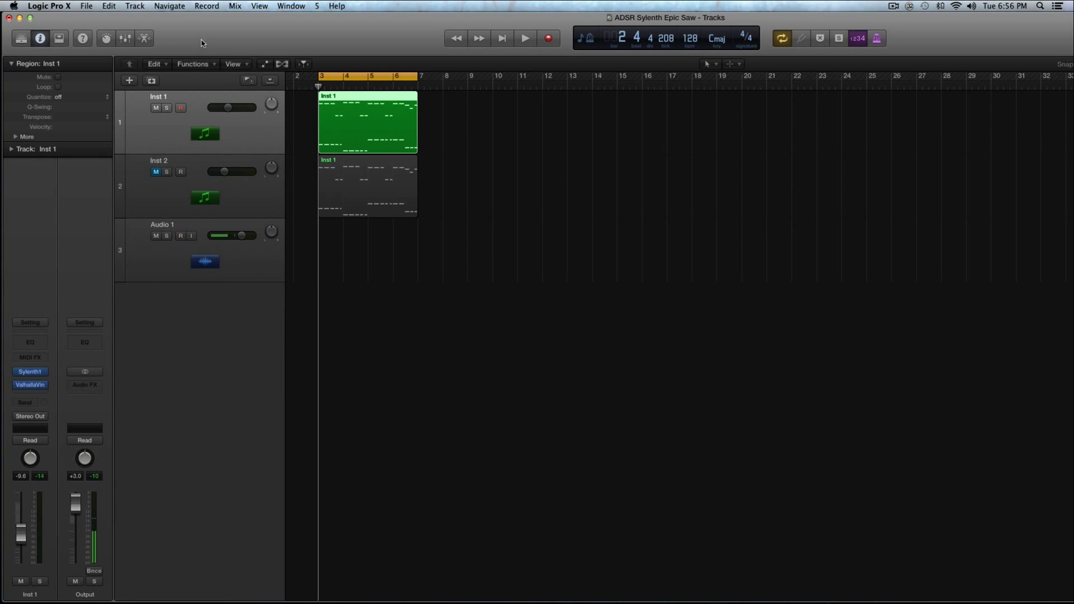
click(181, 235)
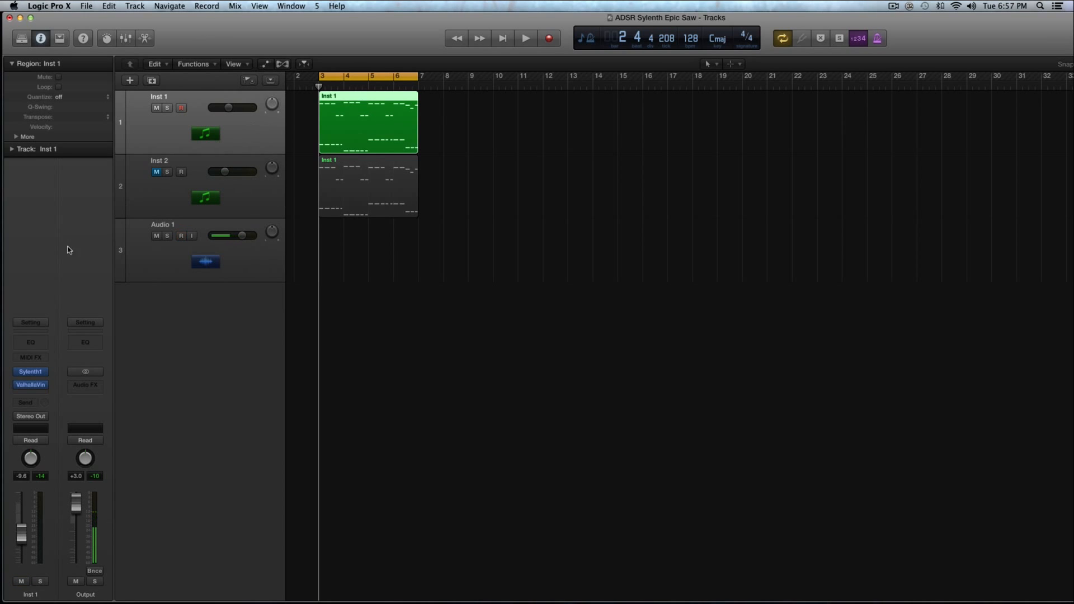
click(30, 384)
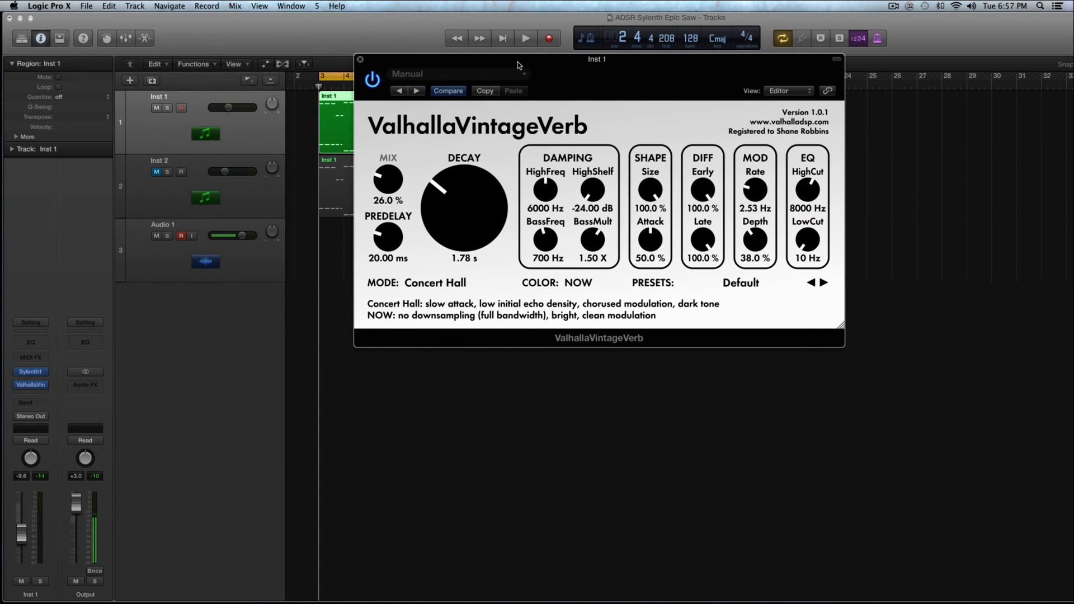
Step: Move the reverb window aside, play the project, then close the plugin window
drag(595, 59, 679, 69)
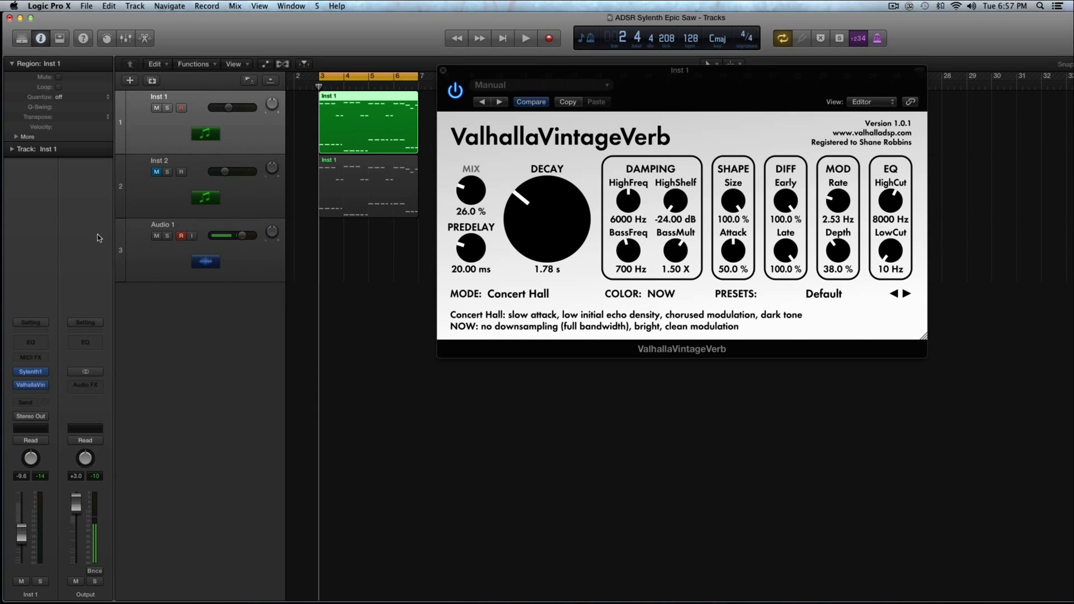
click(526, 38)
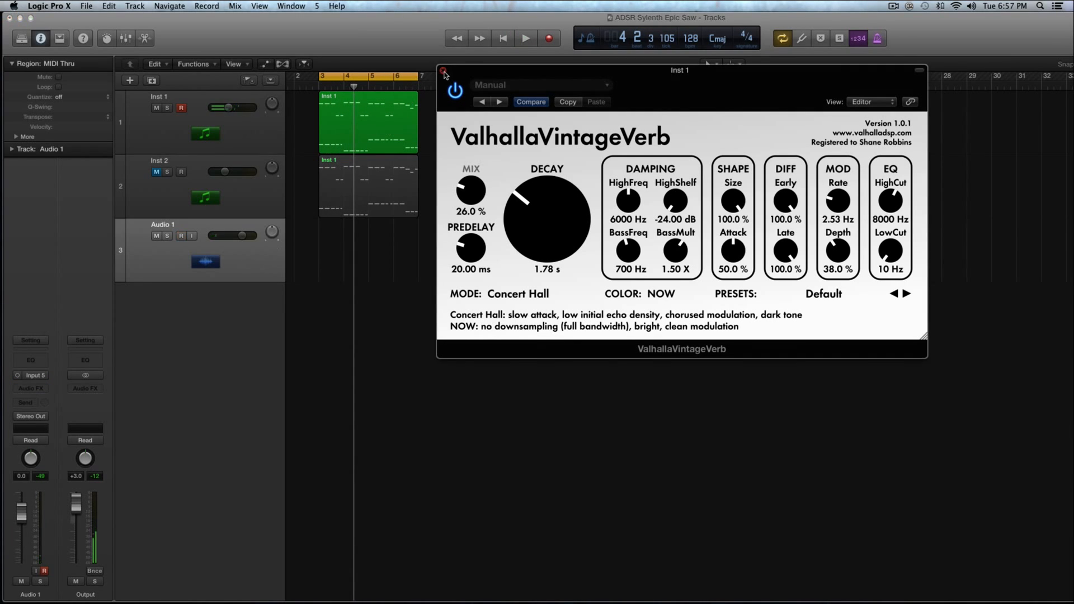
click(444, 73)
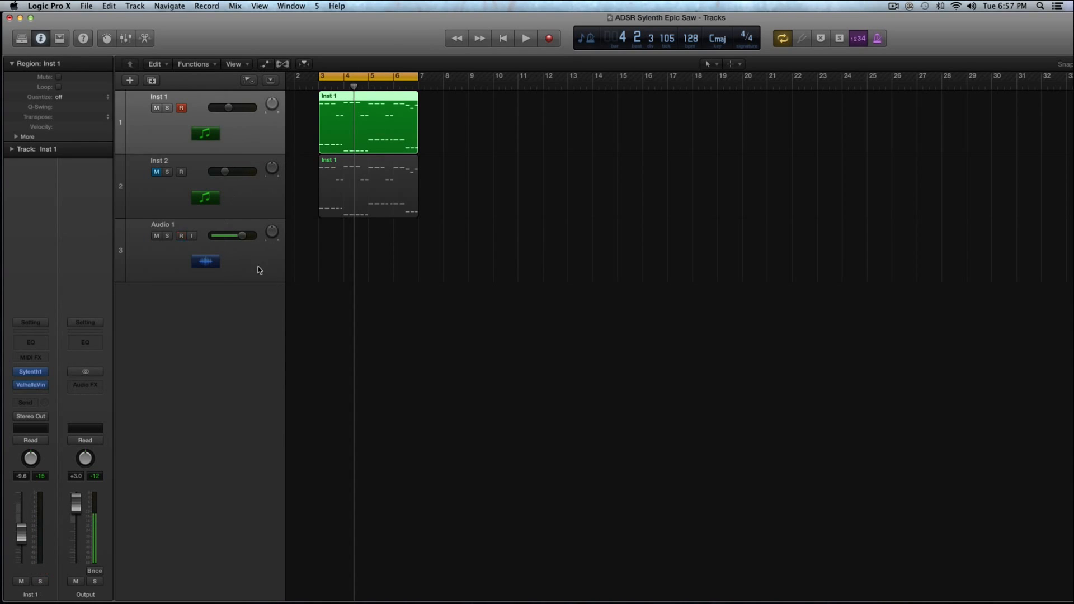
Step: Select and unmute Inst 2 with Inst 1 muted, then play back the part
click(159, 185)
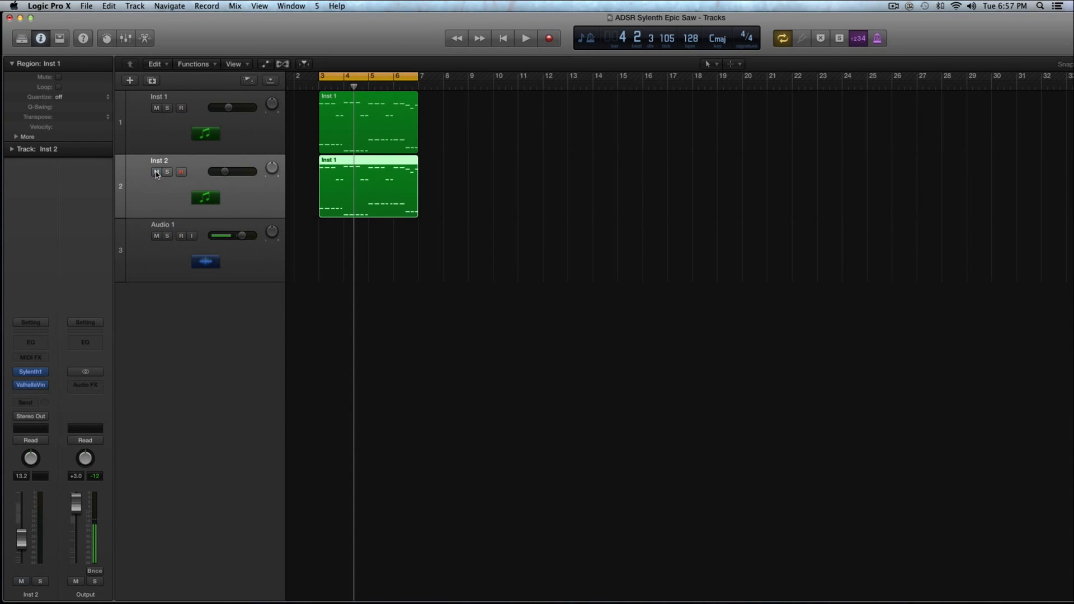
click(156, 108)
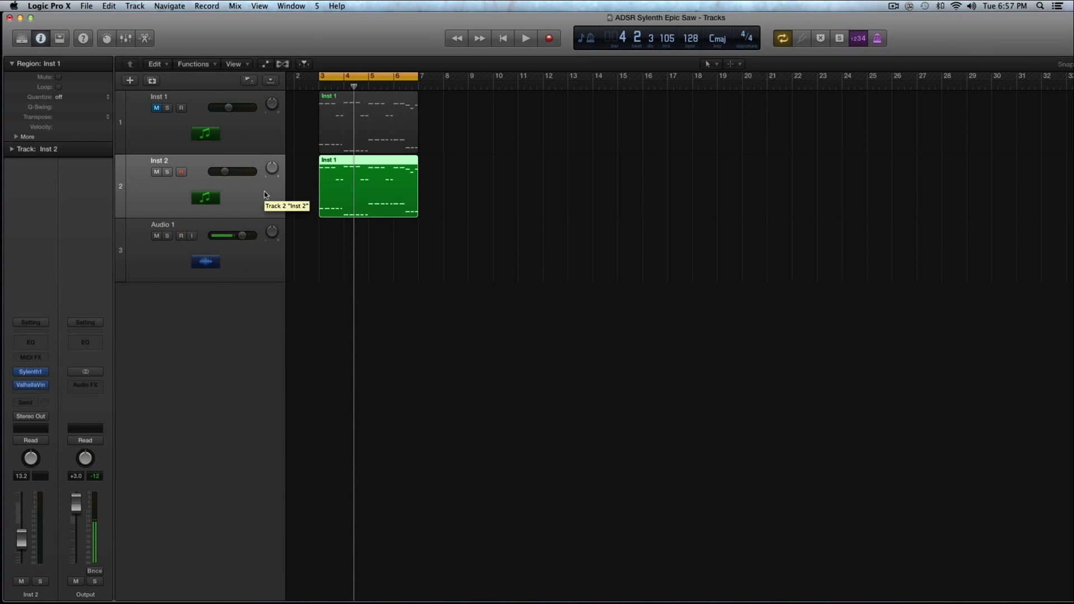
click(525, 38)
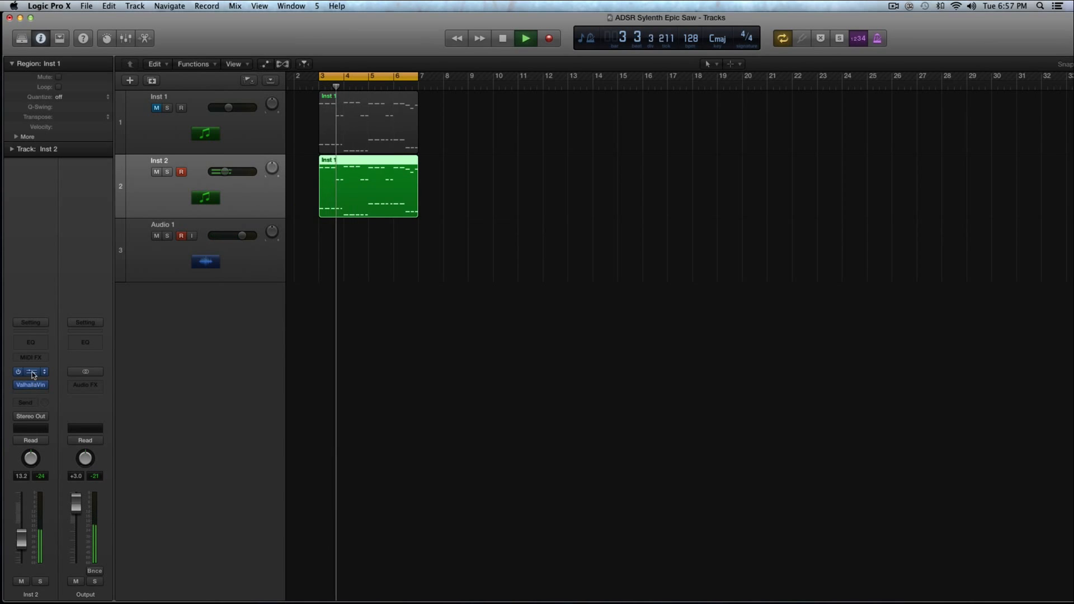
Step: Bring up Sylenth1 from Inst 2's channel strip and set Polyphony to 12 voices
click(30, 384)
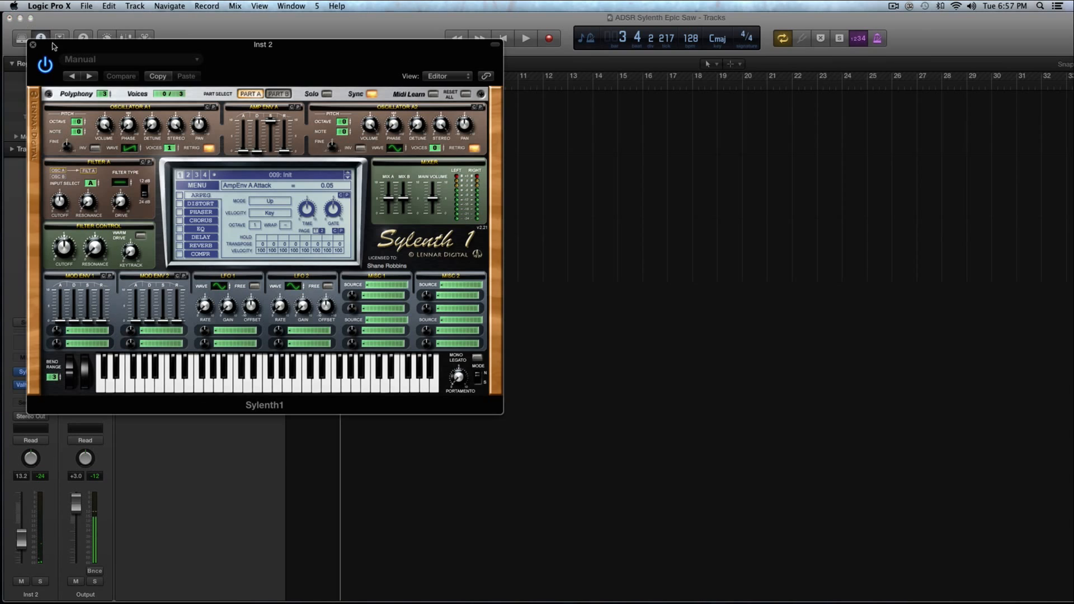
drag(262, 44, 729, 18)
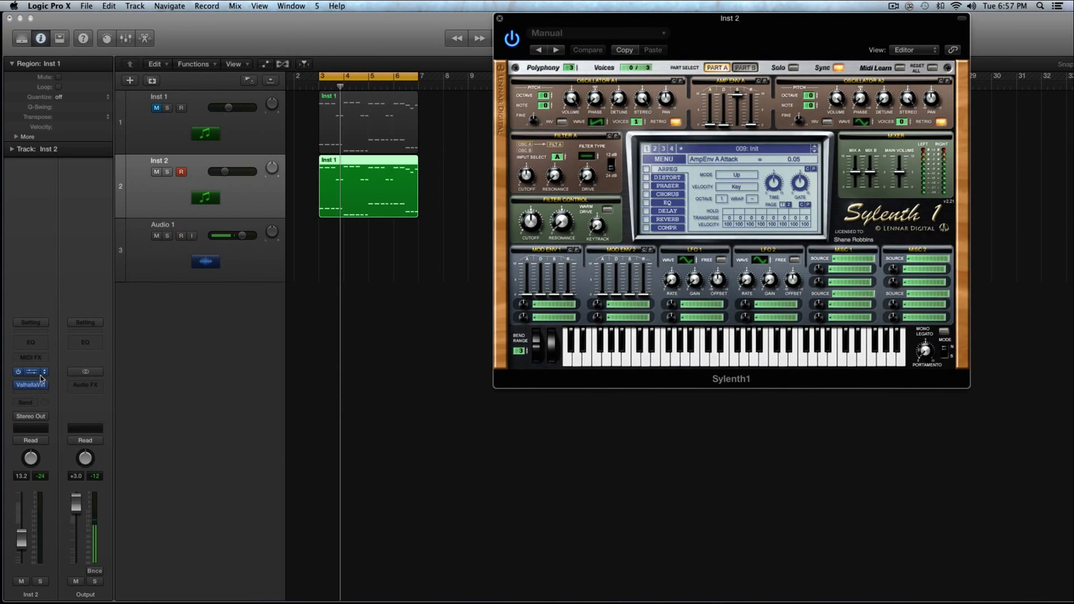
click(30, 372)
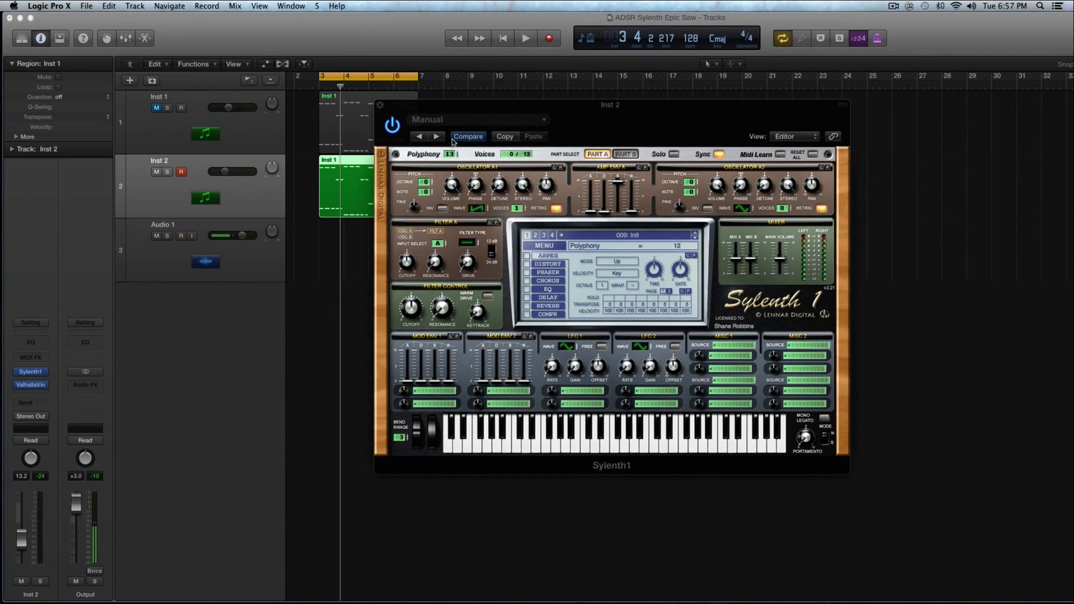
click(449, 154)
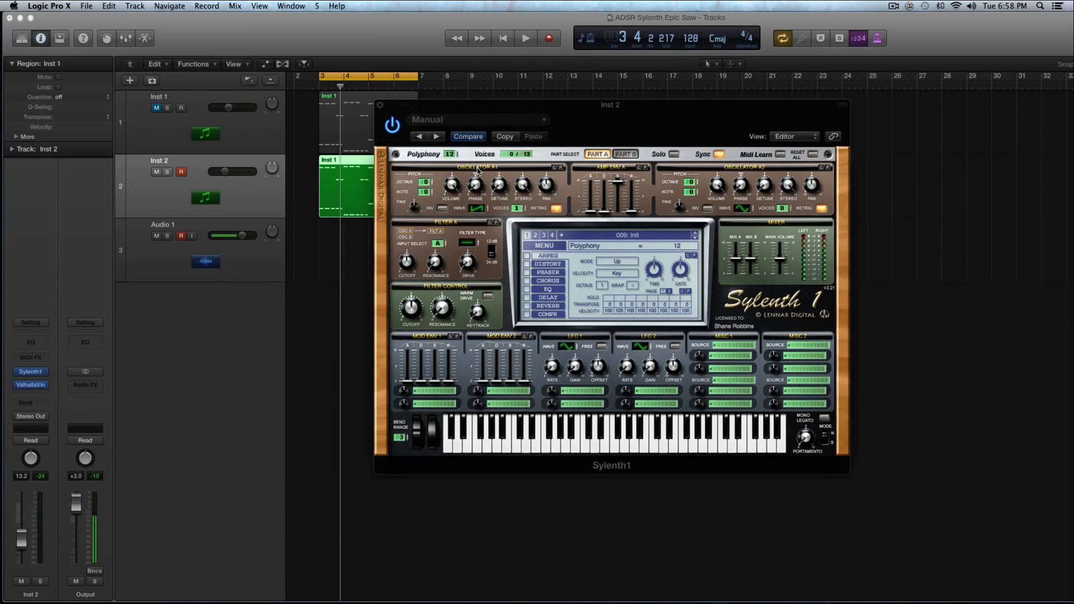
Step: Lower oscillator A1's Octave to -1 and audition the part
click(425, 182)
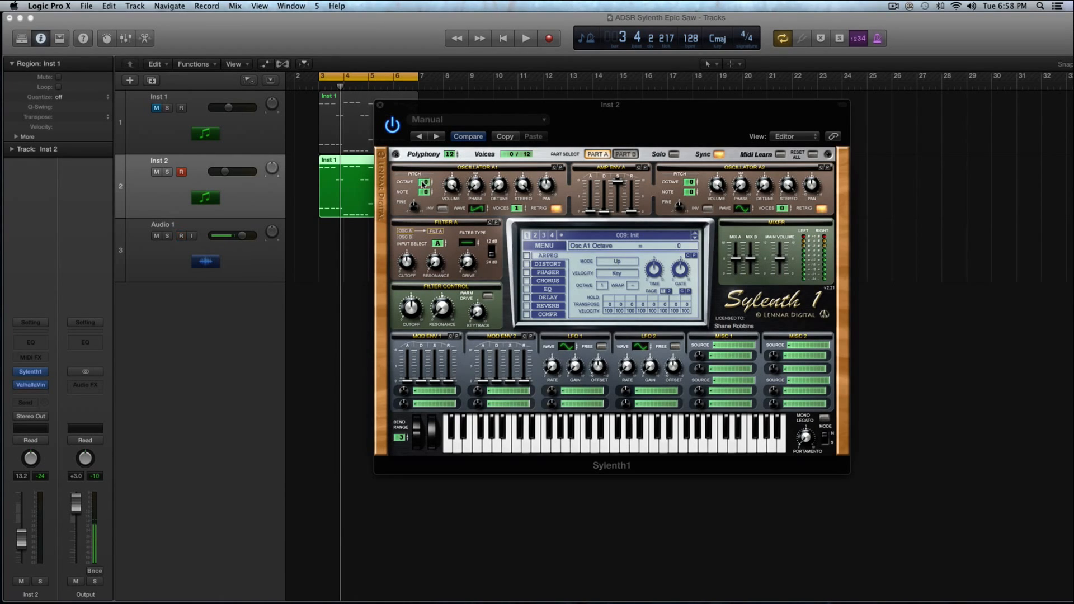
drag(425, 183, 426, 192)
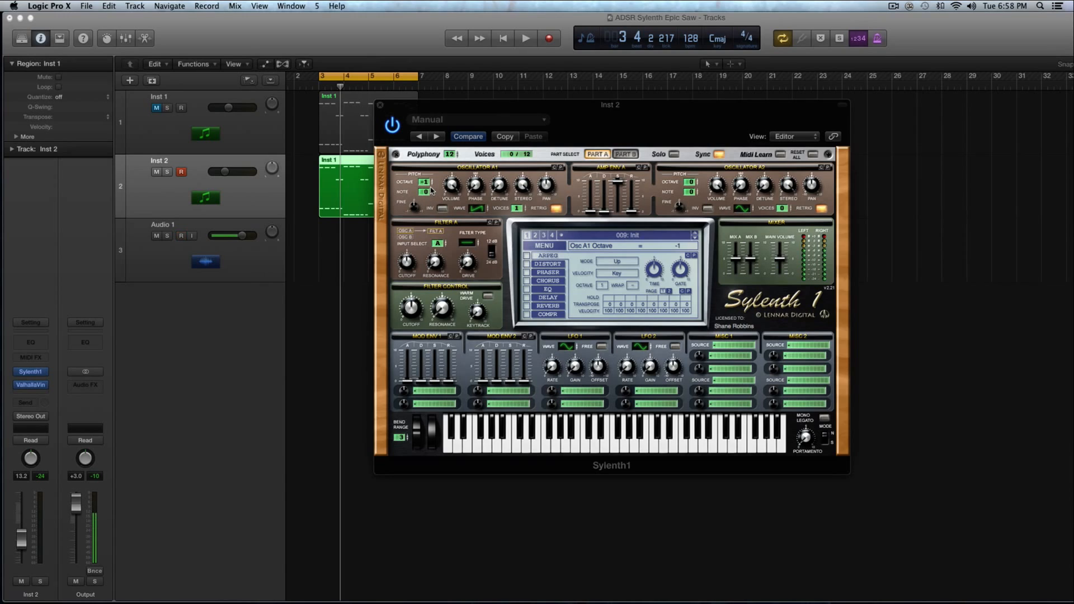
click(524, 38)
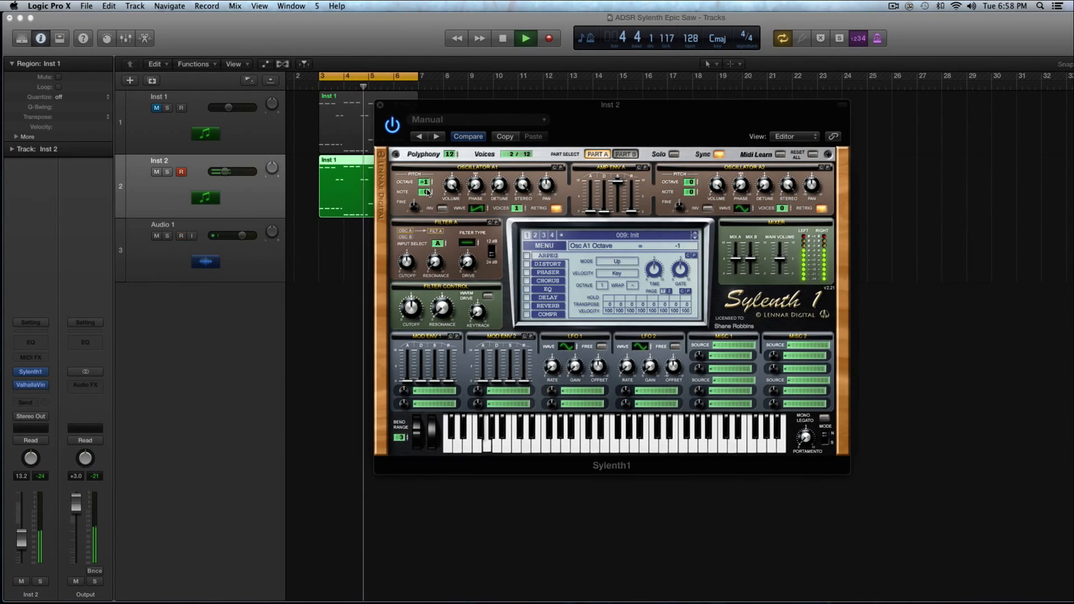
click(525, 38)
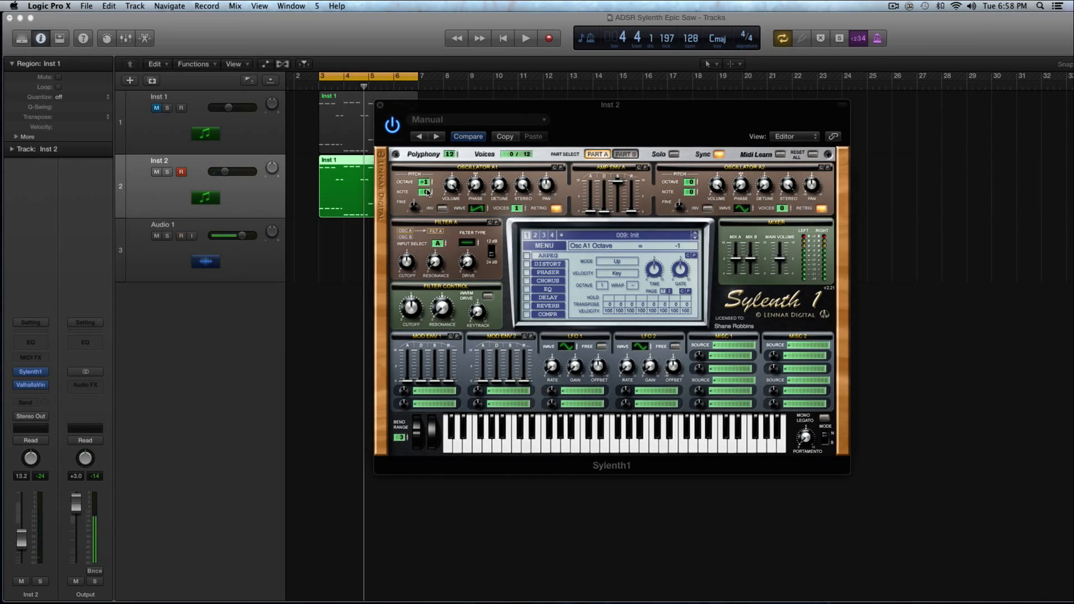
mouse_move(466, 182)
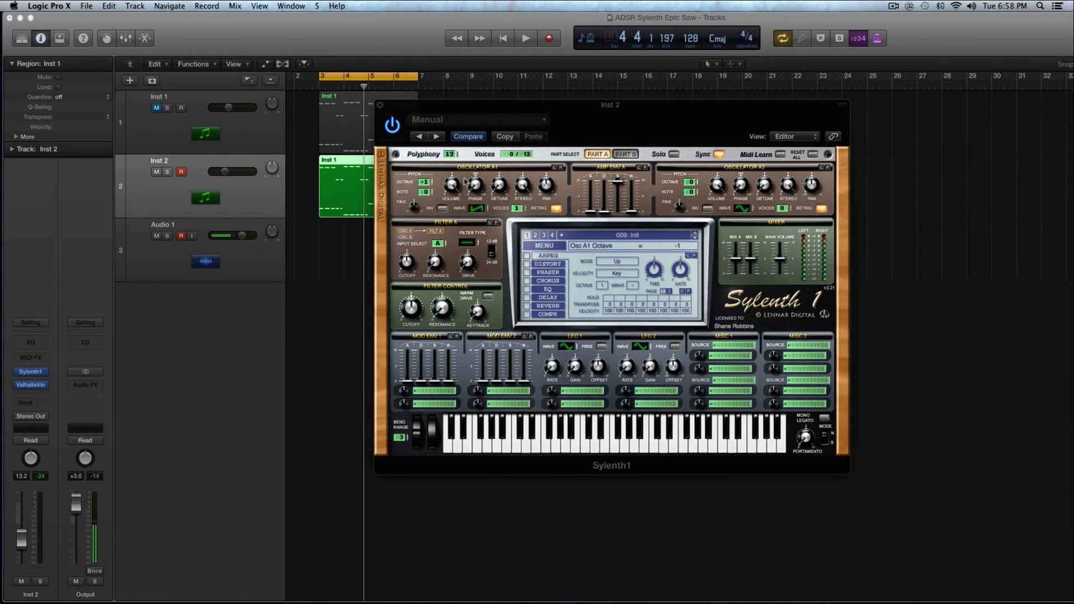
Step: Lower oscillator A2's Octave to -1 and audition again
click(691, 182)
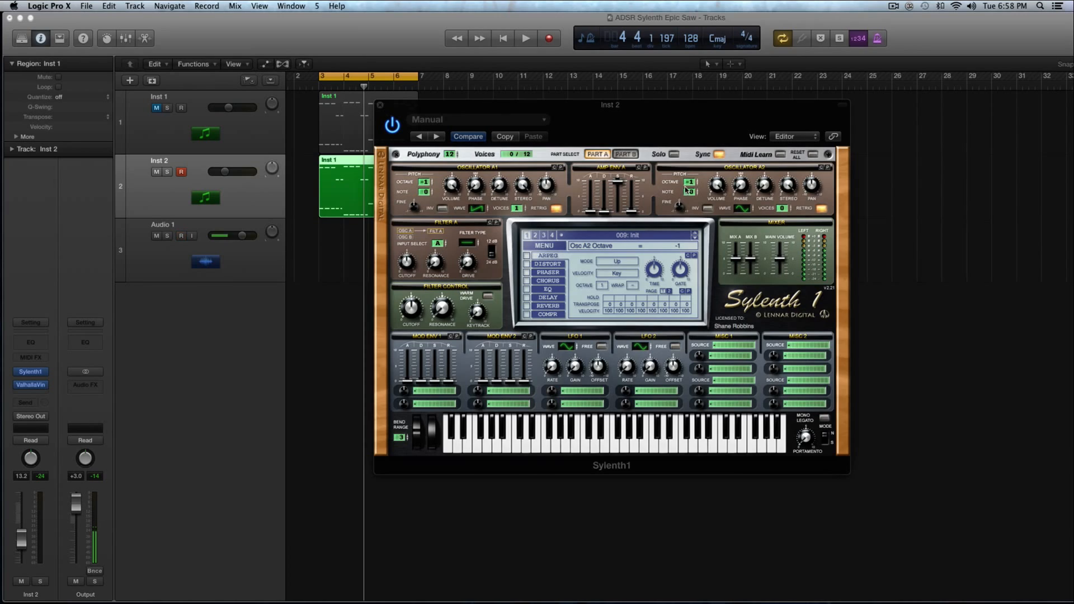
click(525, 37)
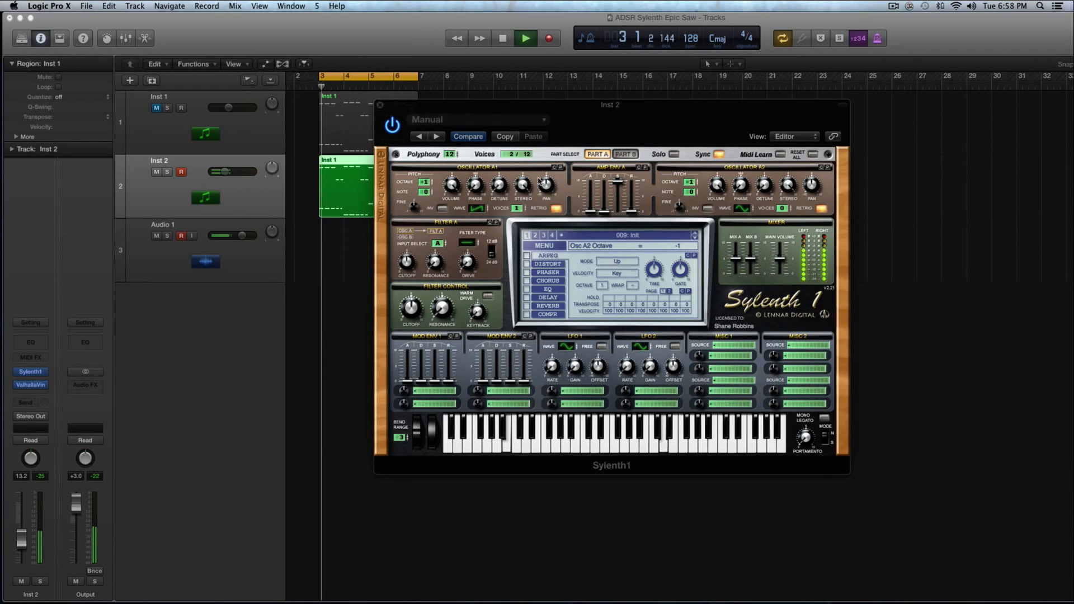
click(524, 38)
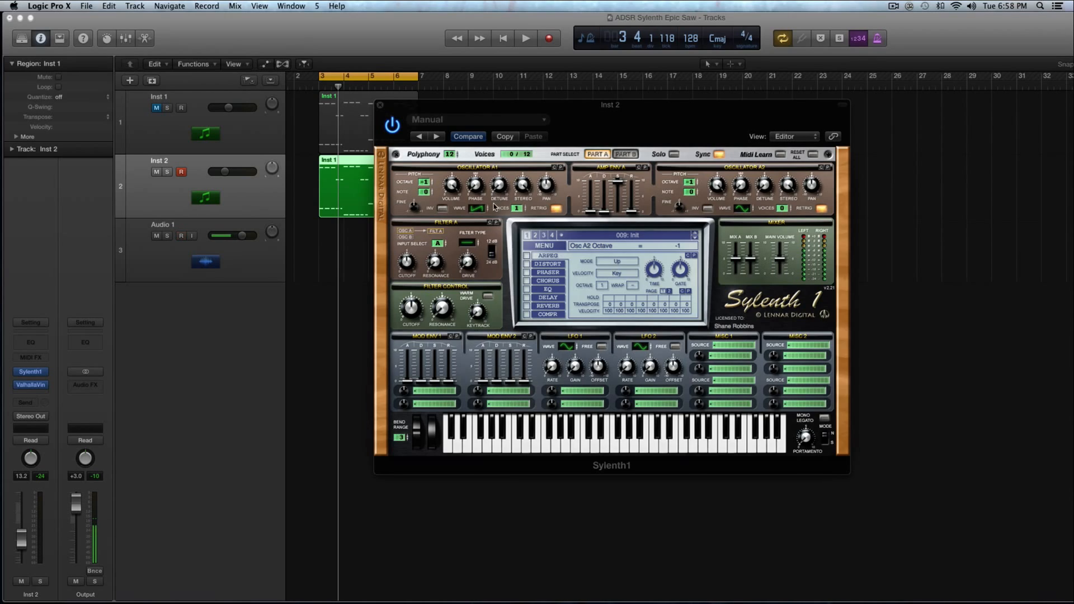
mouse_move(483, 223)
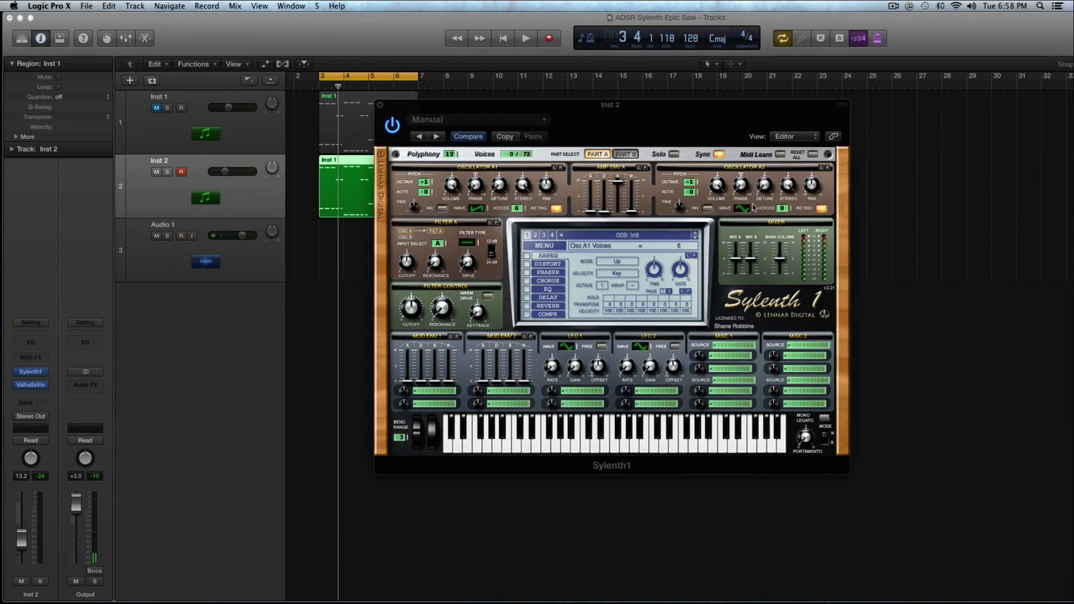
Step: Set oscillator A1 VOICES to 6 and oscillator A2's WAVE to TriSaw
click(180, 235)
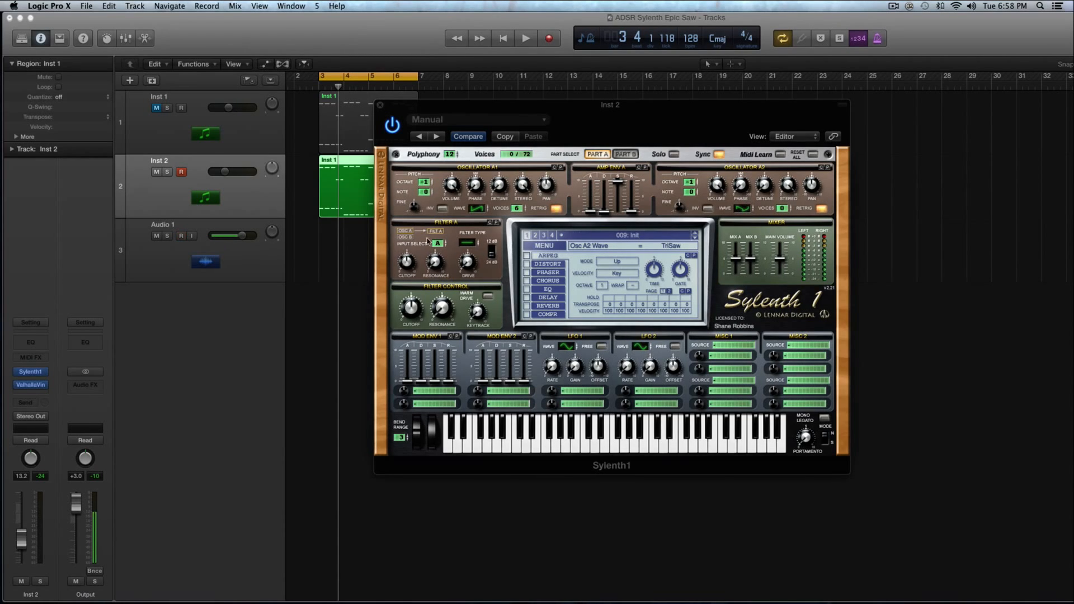
click(525, 37)
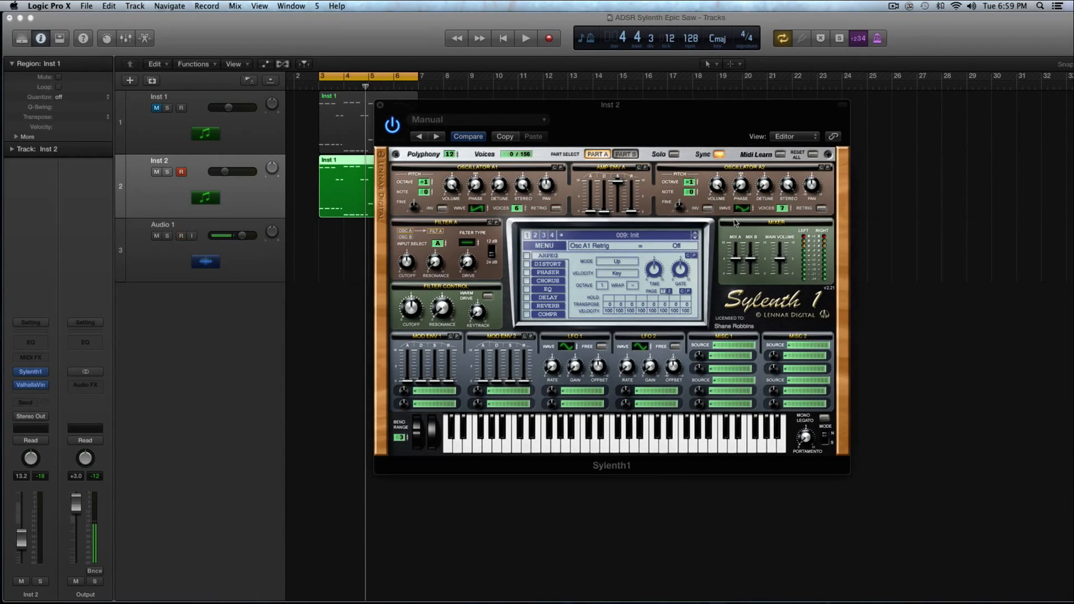
Step: Switch Osc A1 Retrig off, set oscillator A2 VOICES to 7, and audition the patch
click(526, 37)
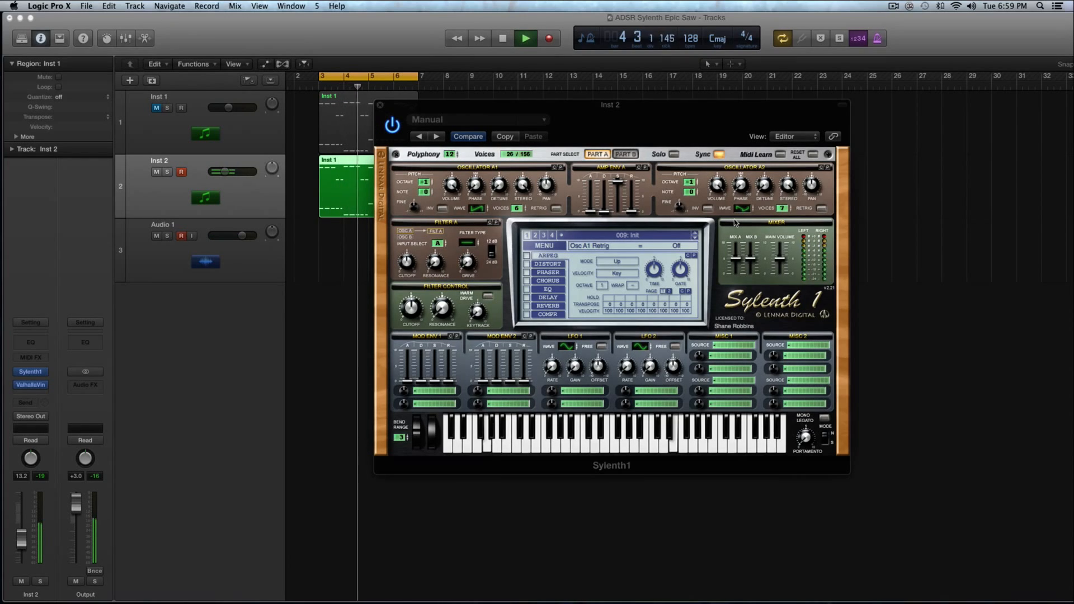
click(525, 37)
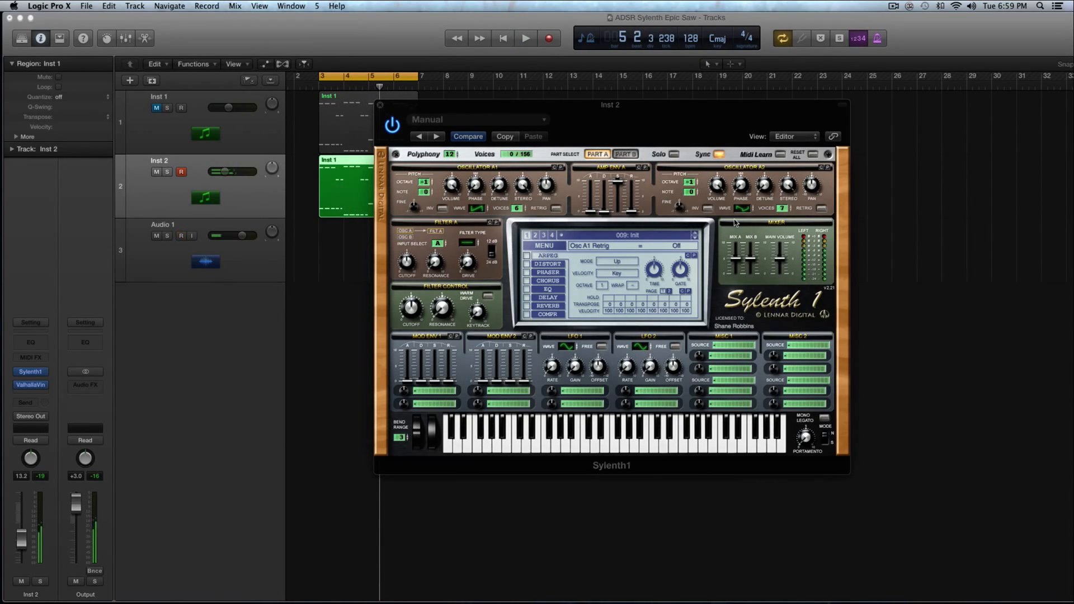